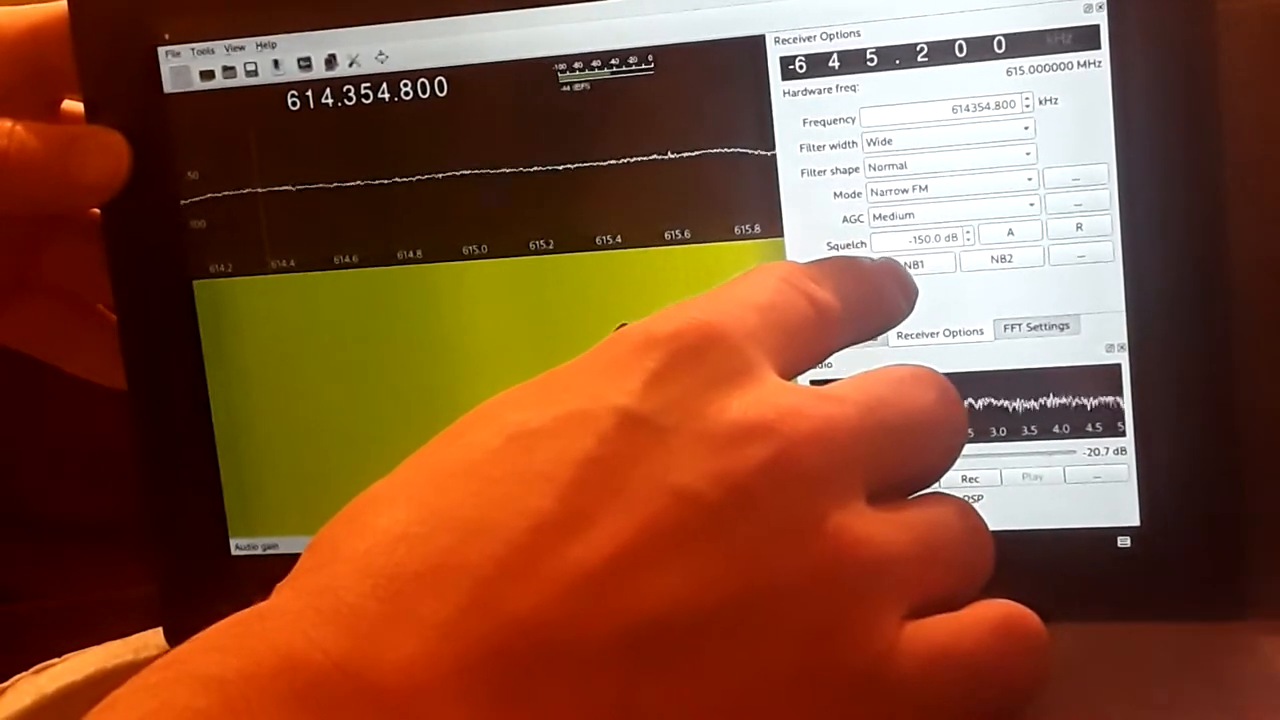
Step: Retune the receiver to 87.3548 MHz in wideband FM stereo
click(950, 192)
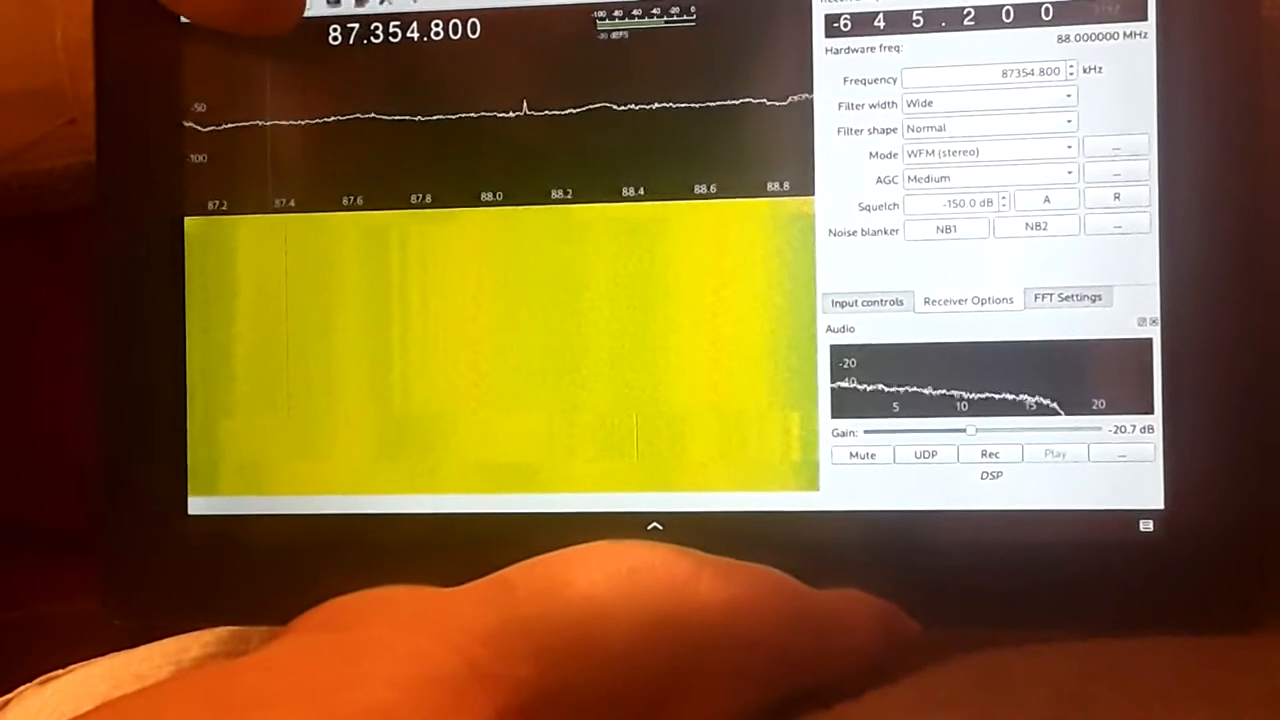
scroll(up, 3)
text(lig)
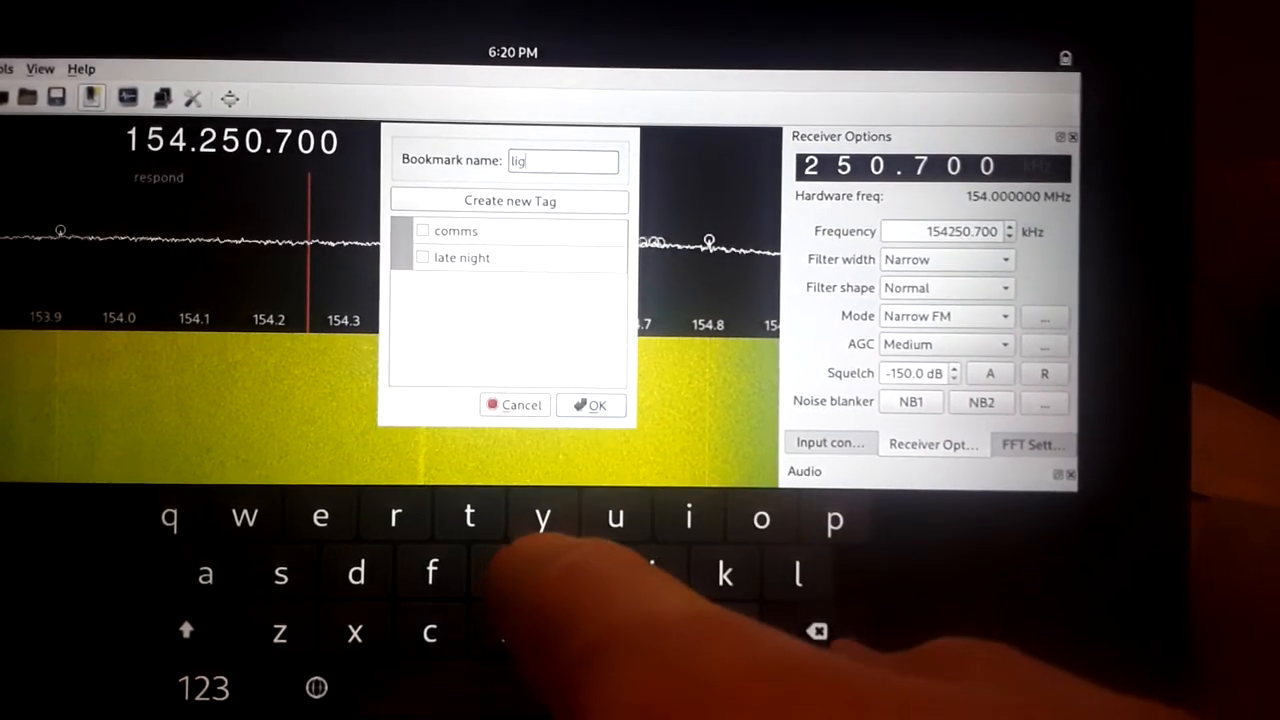
Step: Name the new bookmark 'light voice' at 154.2507 MHz
text(ht voi)
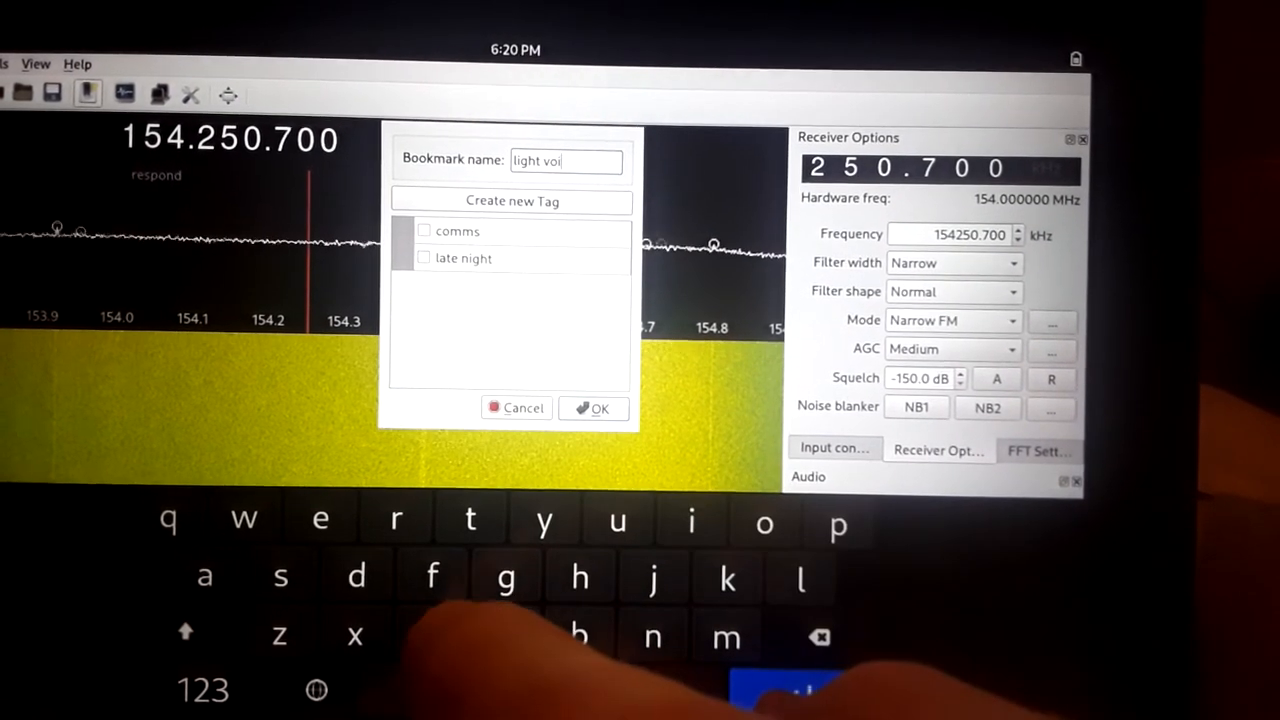
text(ce)
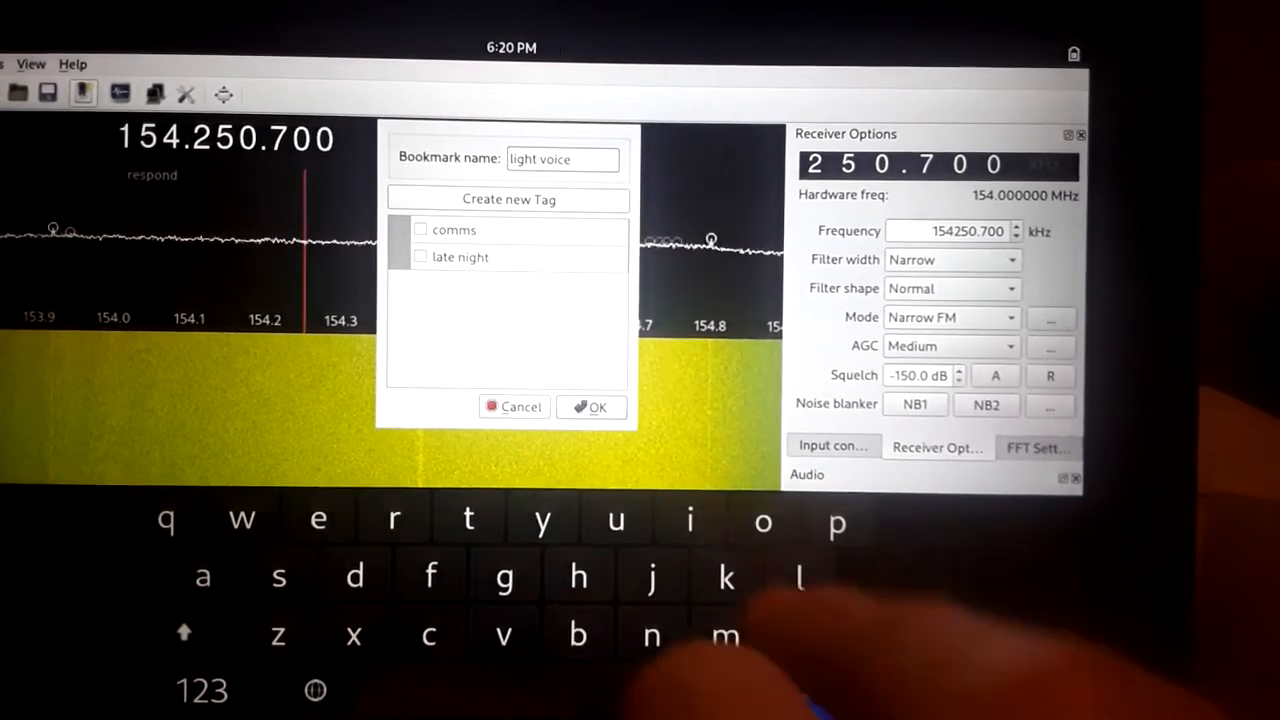
Step: Create the tag 'light', assign it to the bookmark and save
click(508, 200)
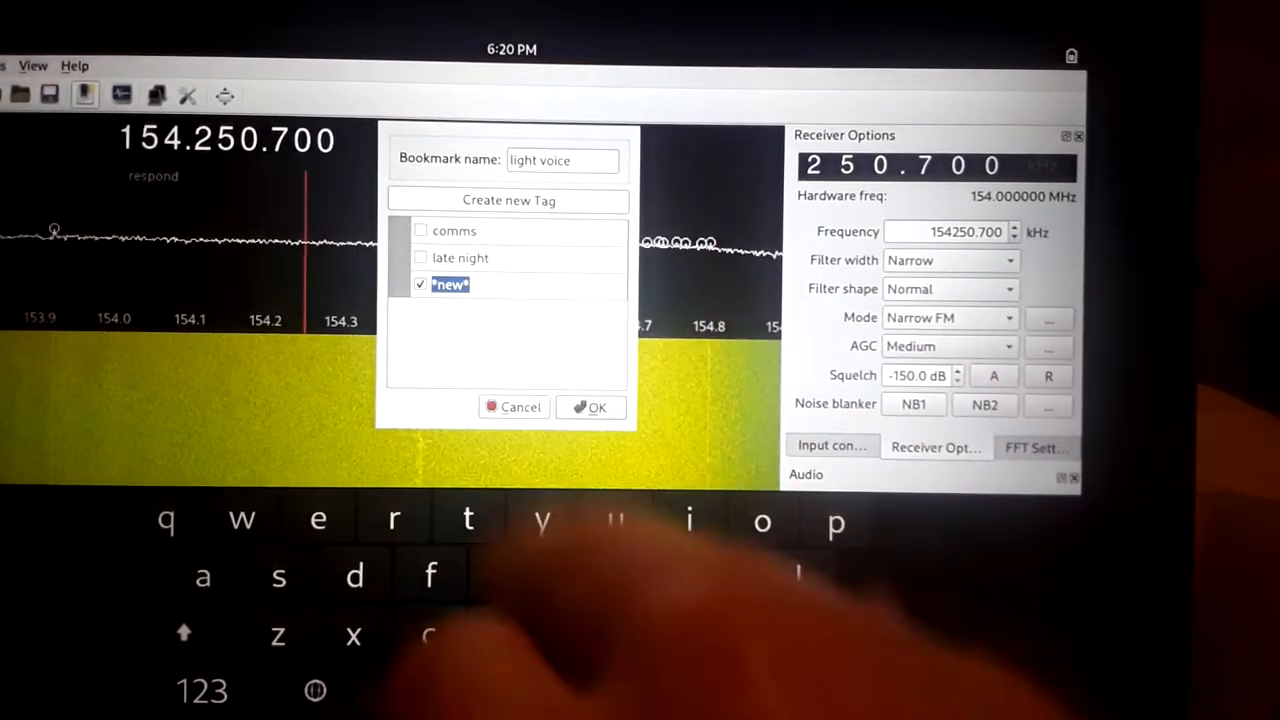
text(light)
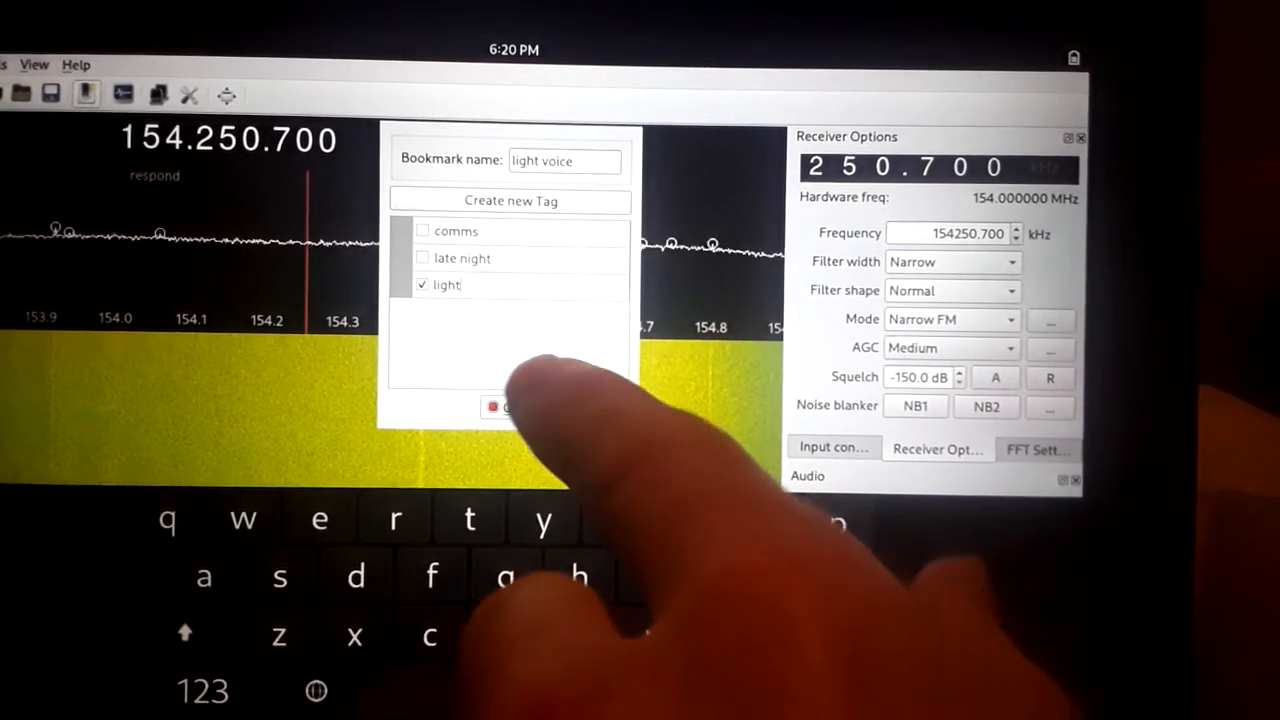
click(510, 408)
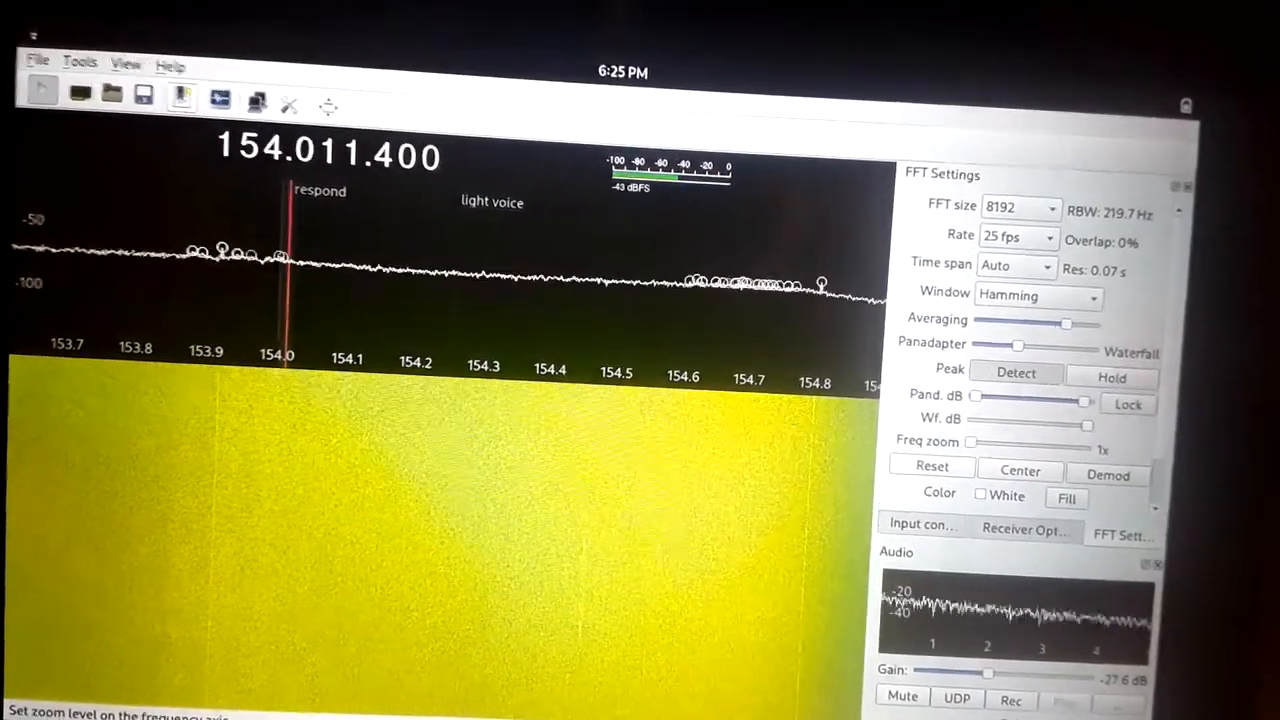
Step: Show the Receiver Options panel with the receiver at 154.0114 MHz
click(1024, 530)
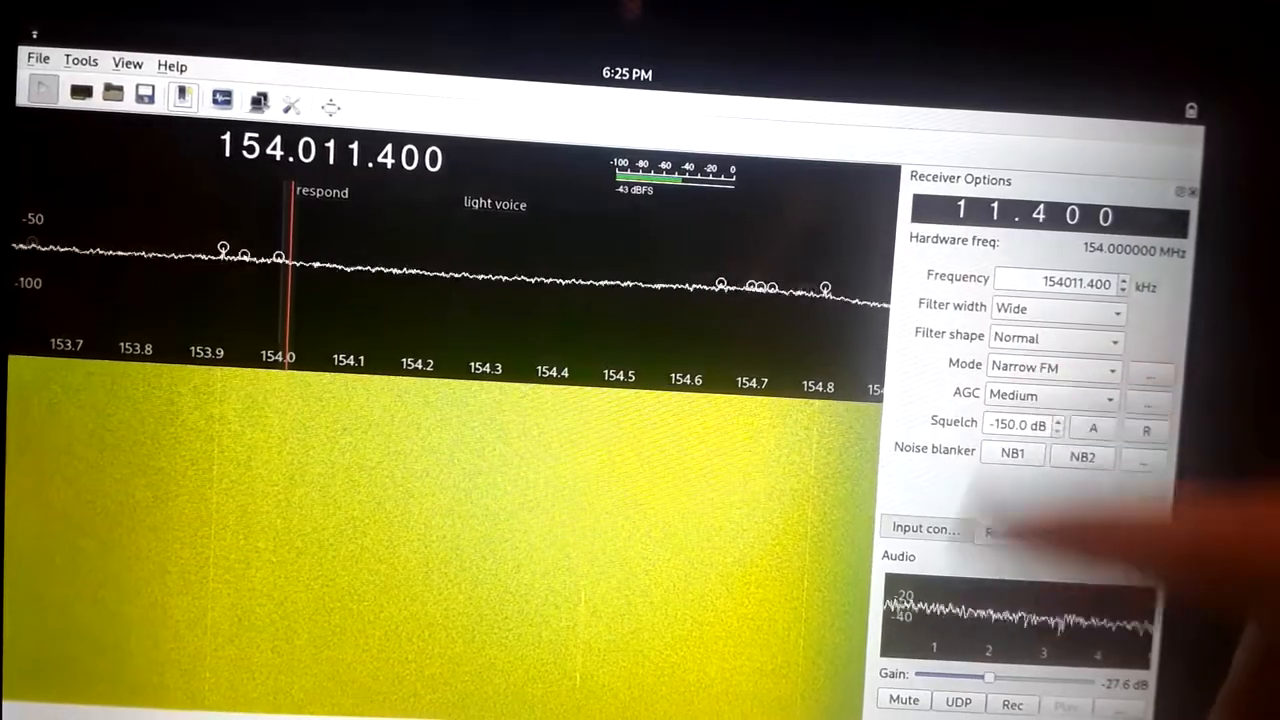